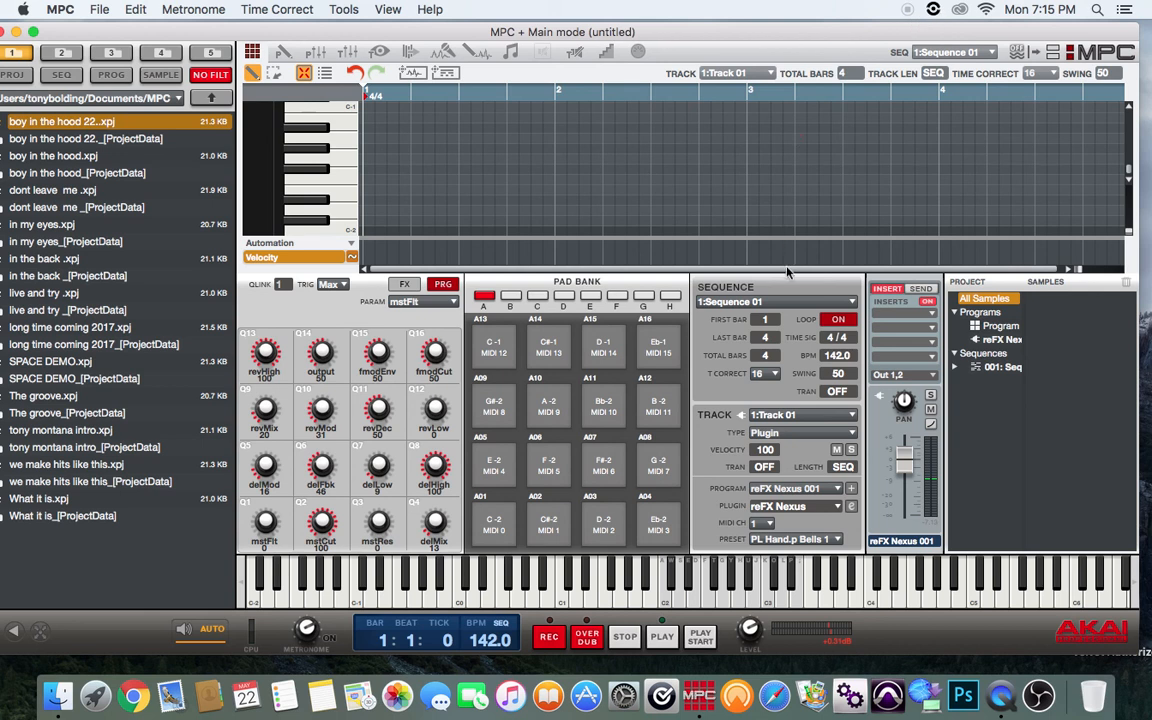
mouse_move(795, 269)
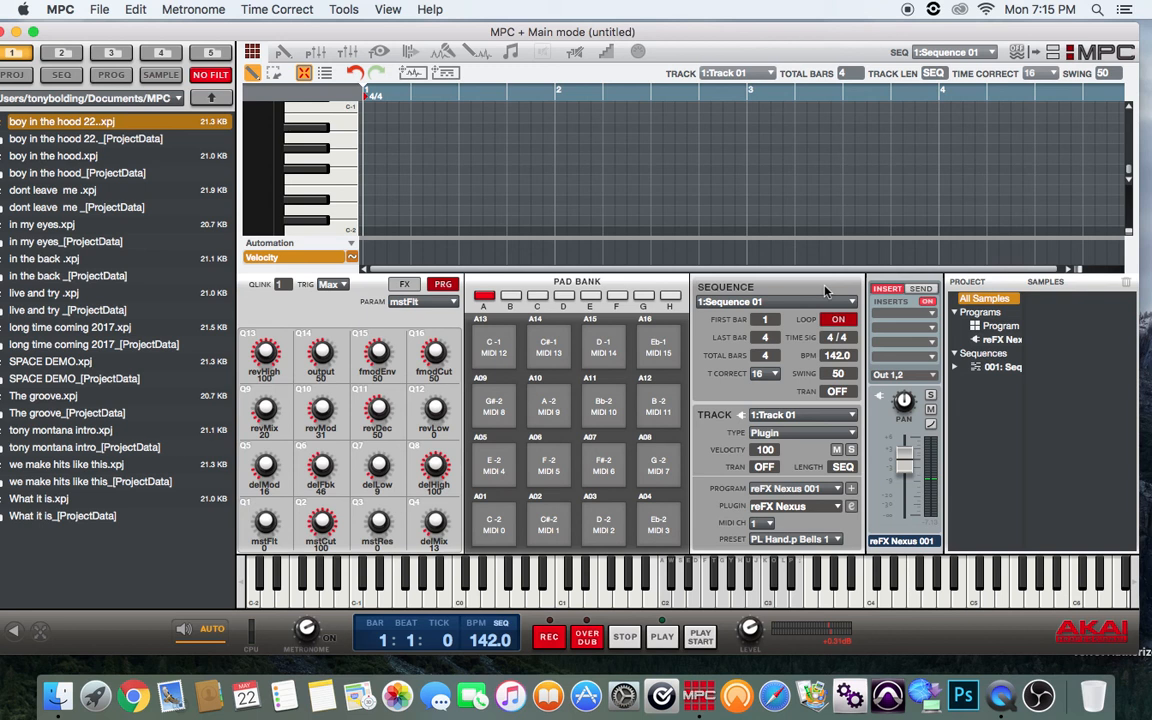
mouse_move(669, 293)
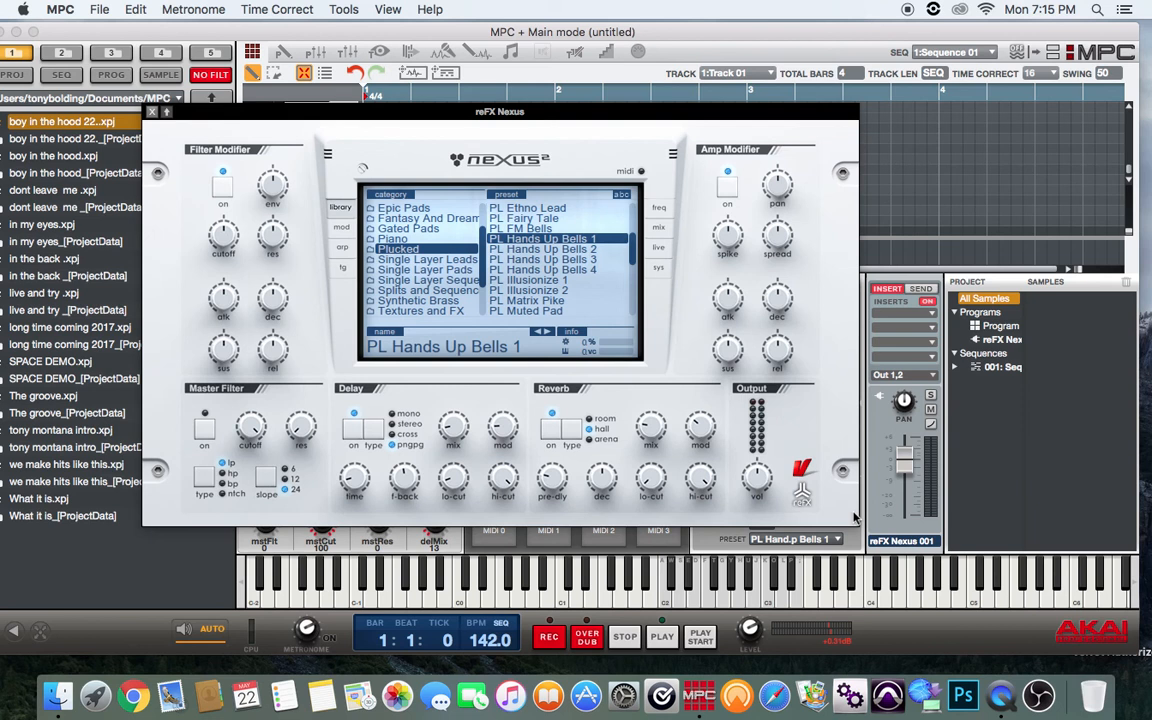
mouse_move(538, 291)
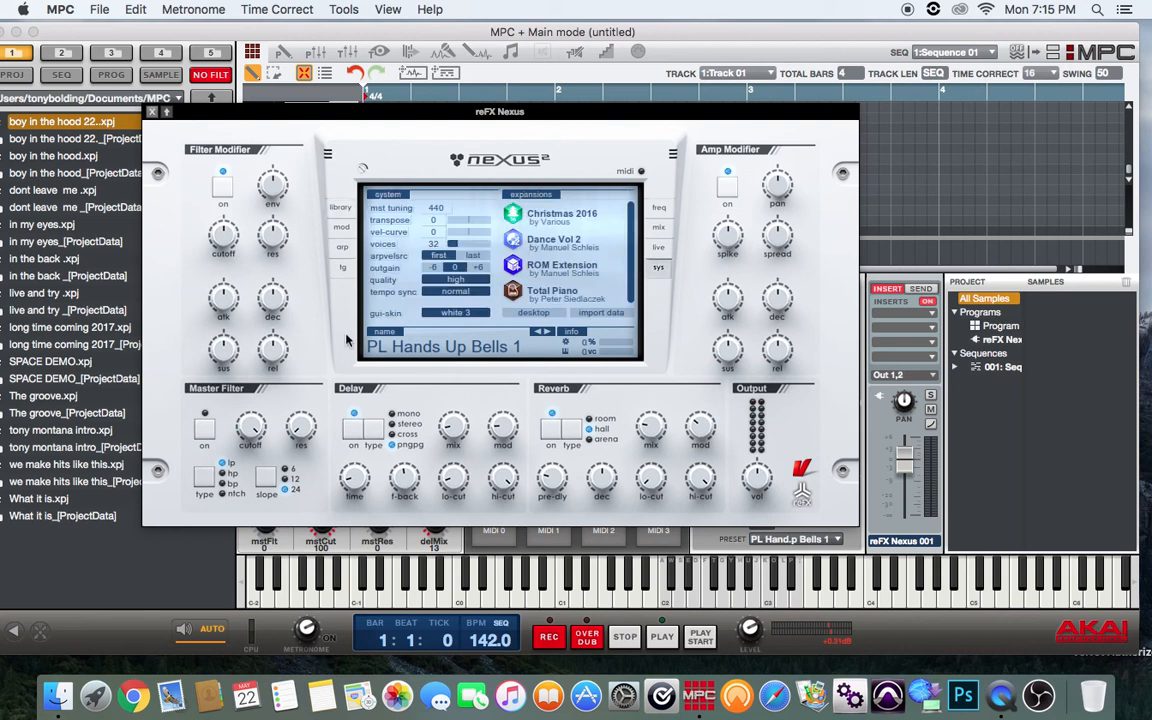
- Switch the Nexus gui-skin from white 3 through bill killed and black (evil) to black (mint)
click(457, 312)
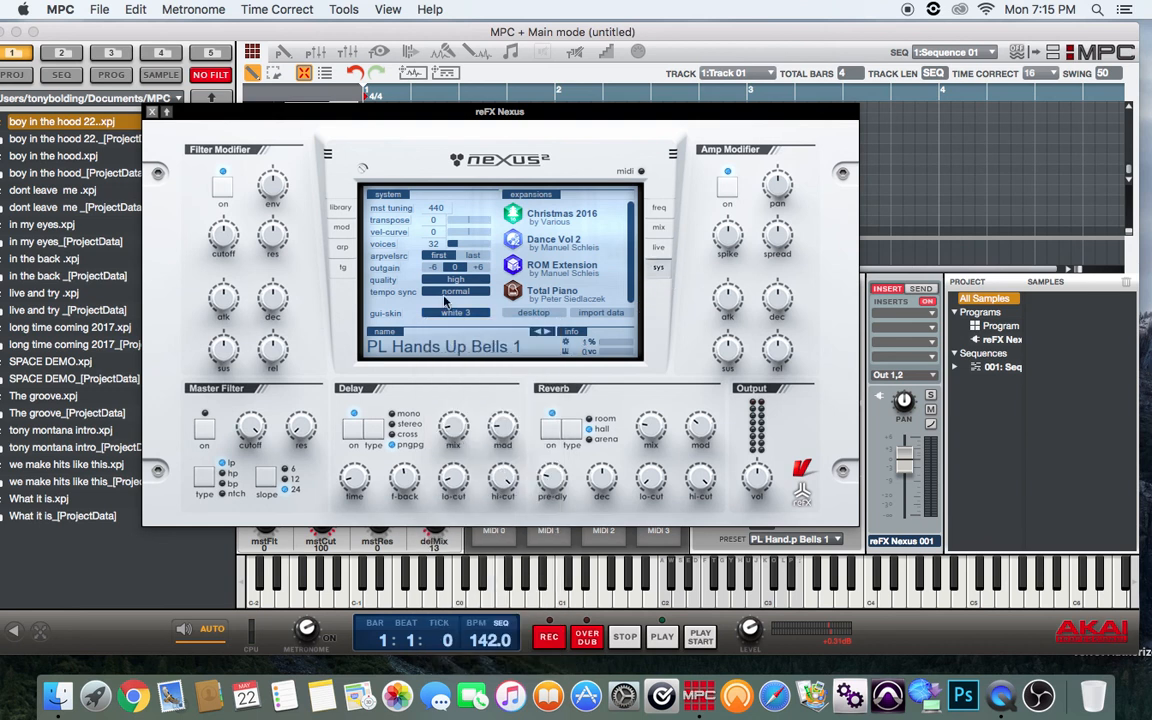
click(455, 312)
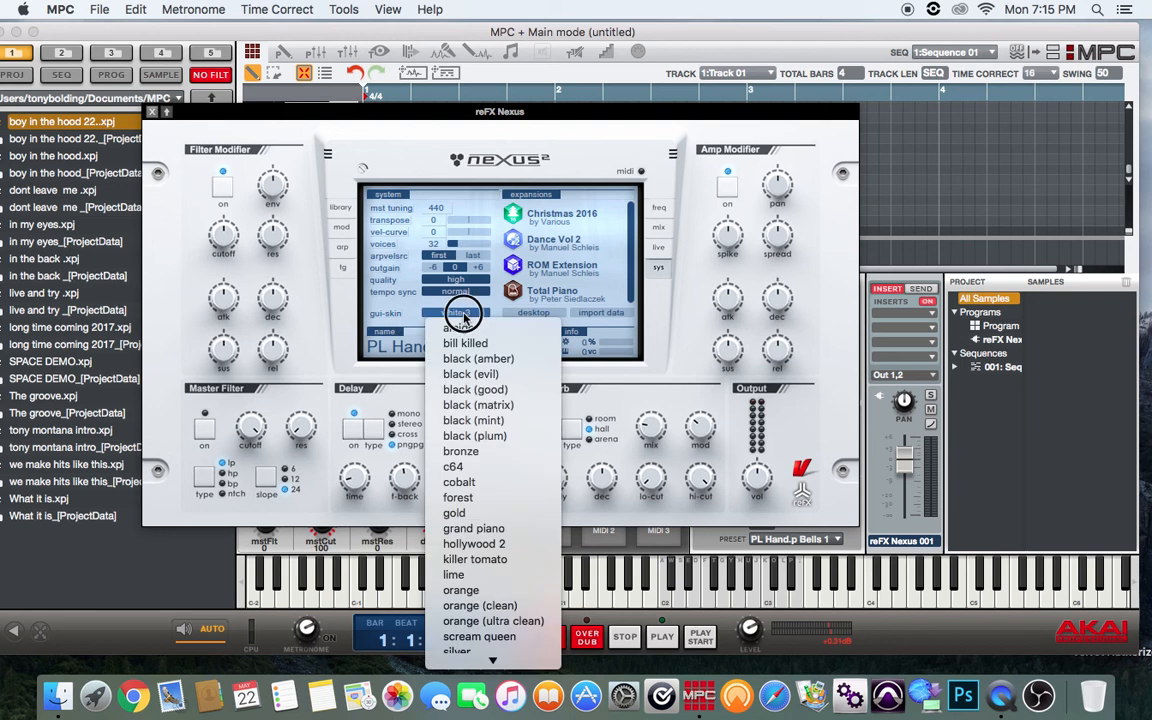
click(462, 312)
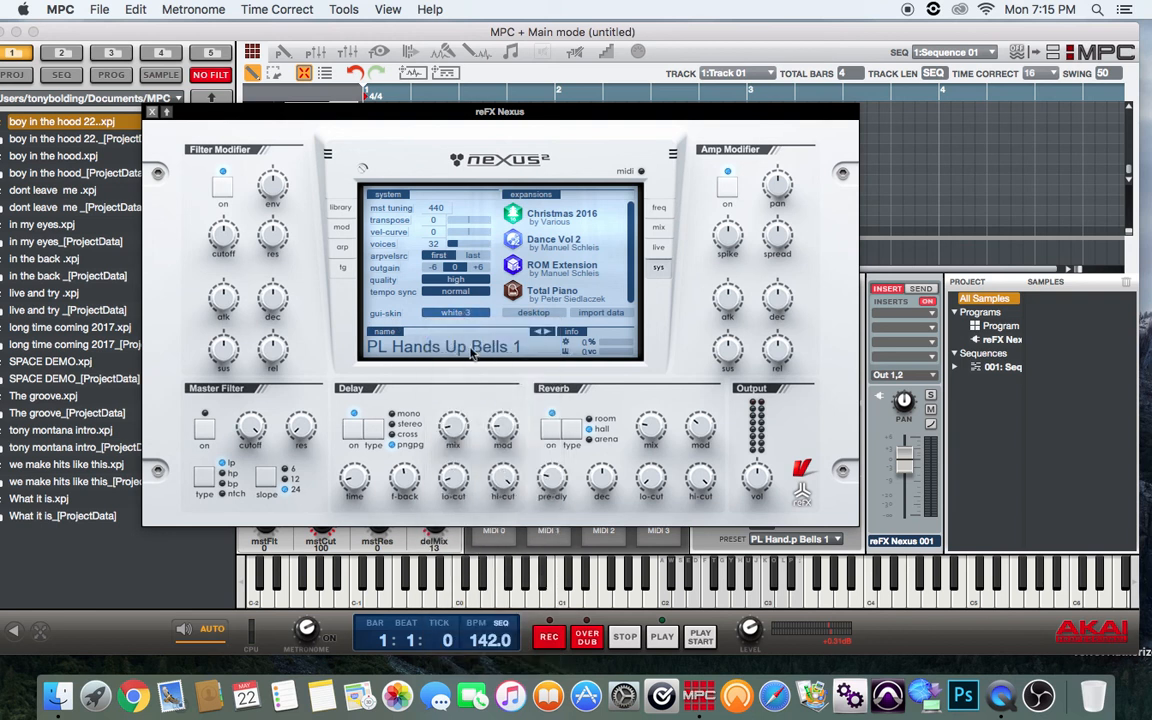
click(455, 312)
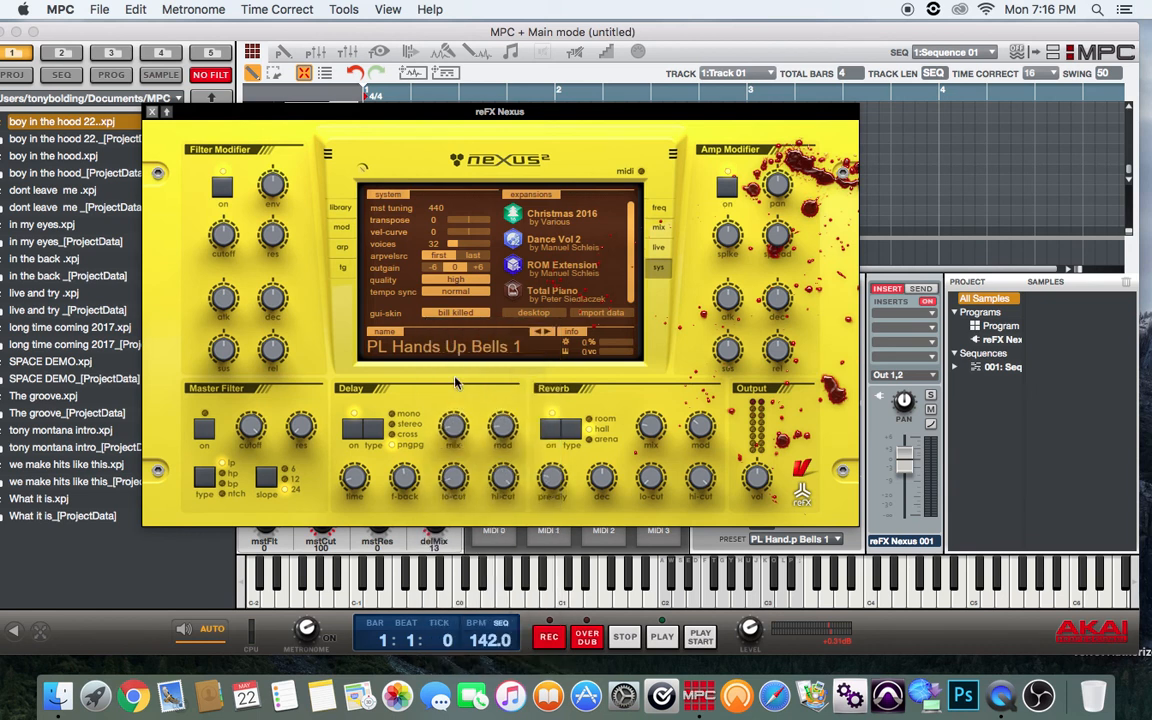
click(455, 312)
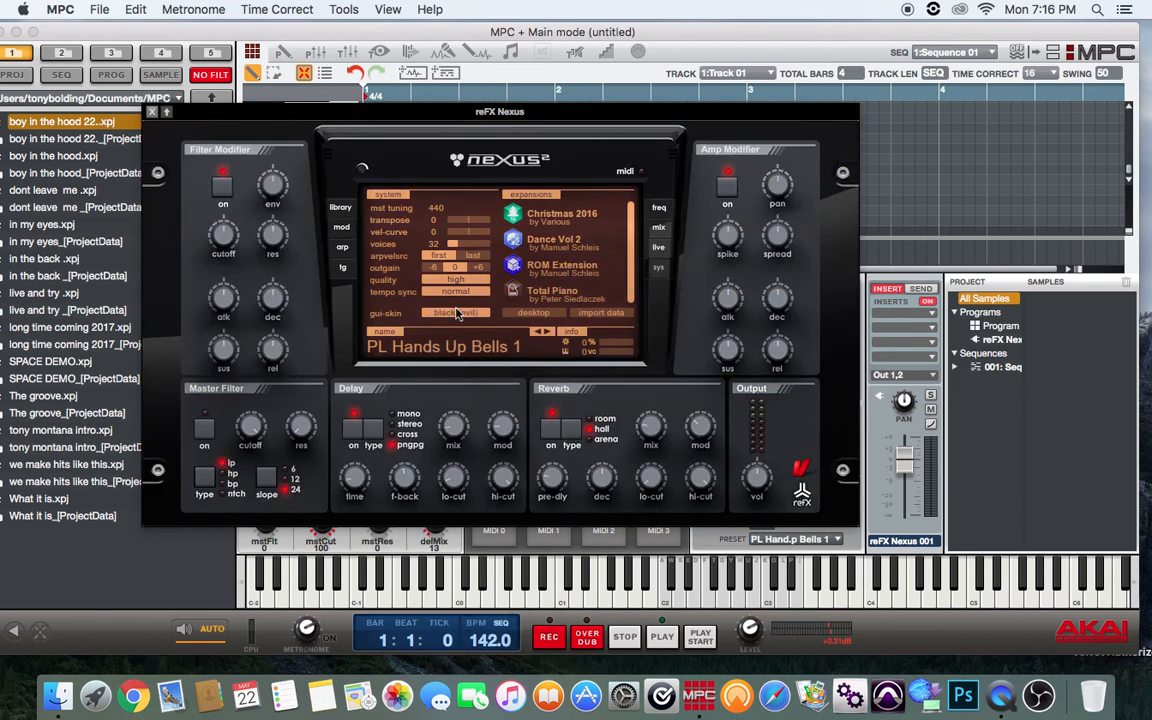
mouse_move(459, 399)
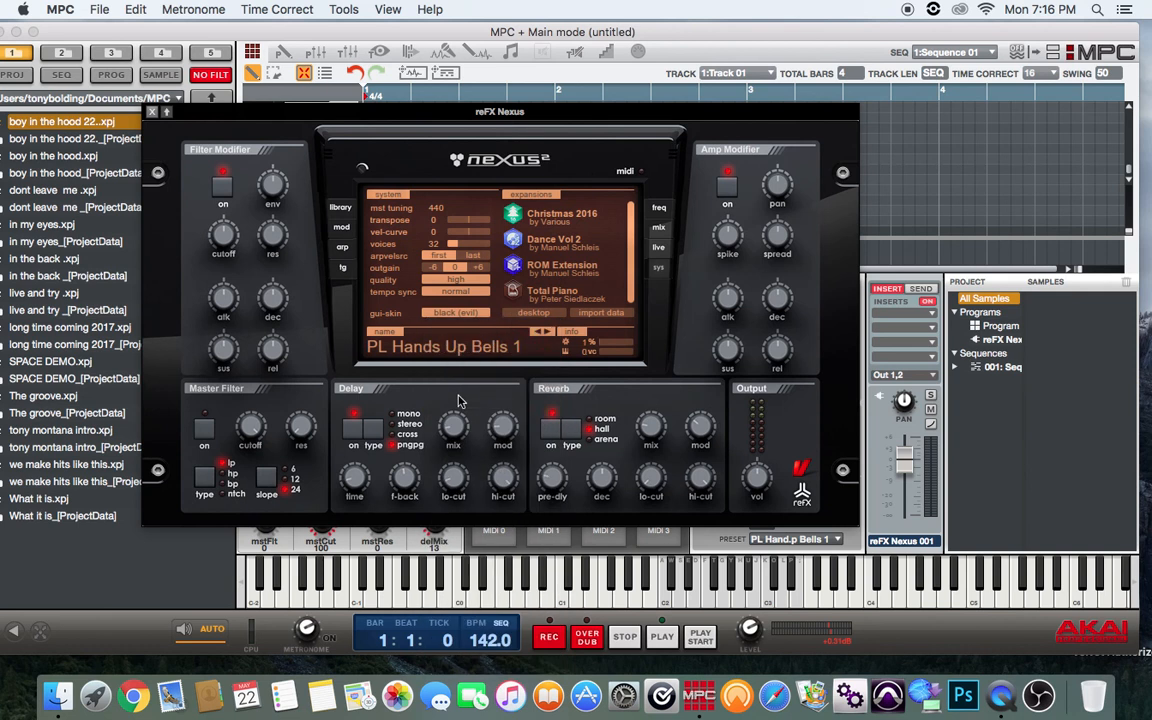
click(453, 312)
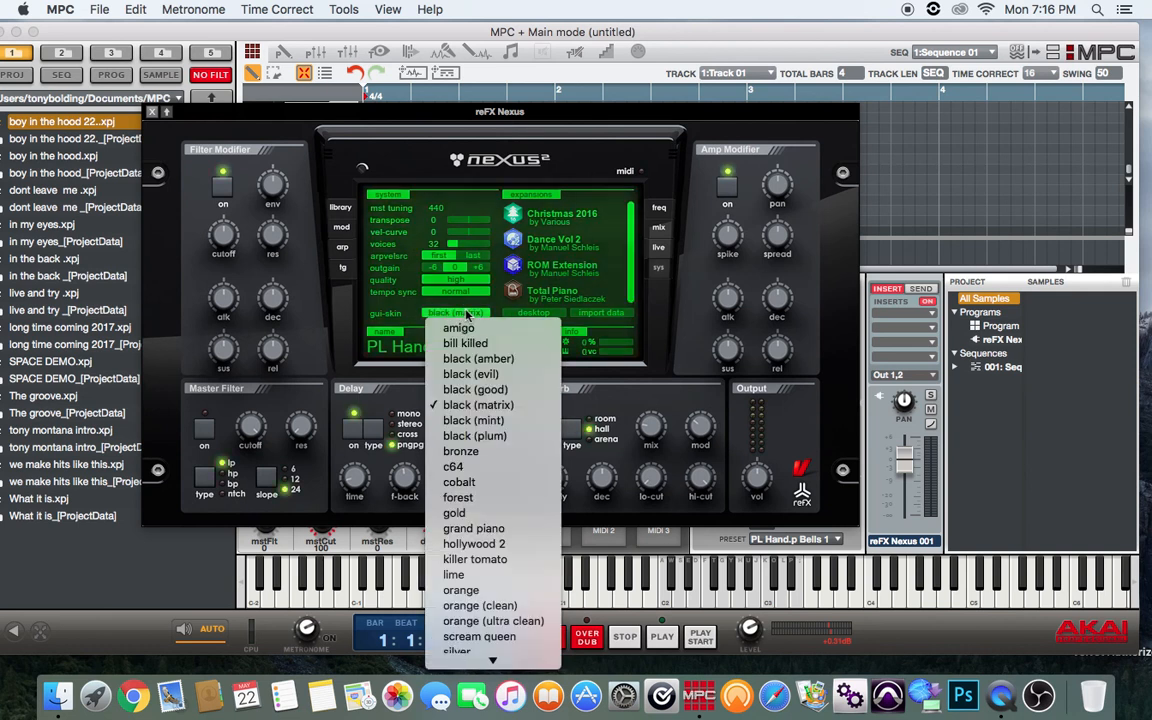
click(475, 404)
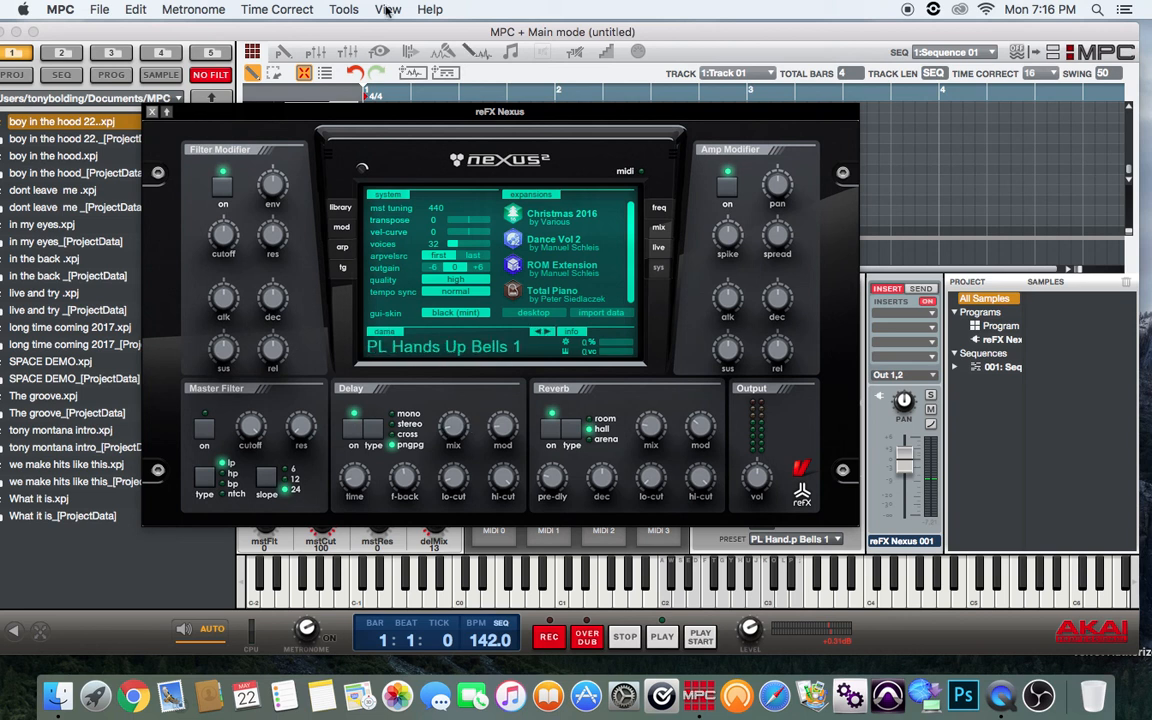
mouse_move(262, 112)
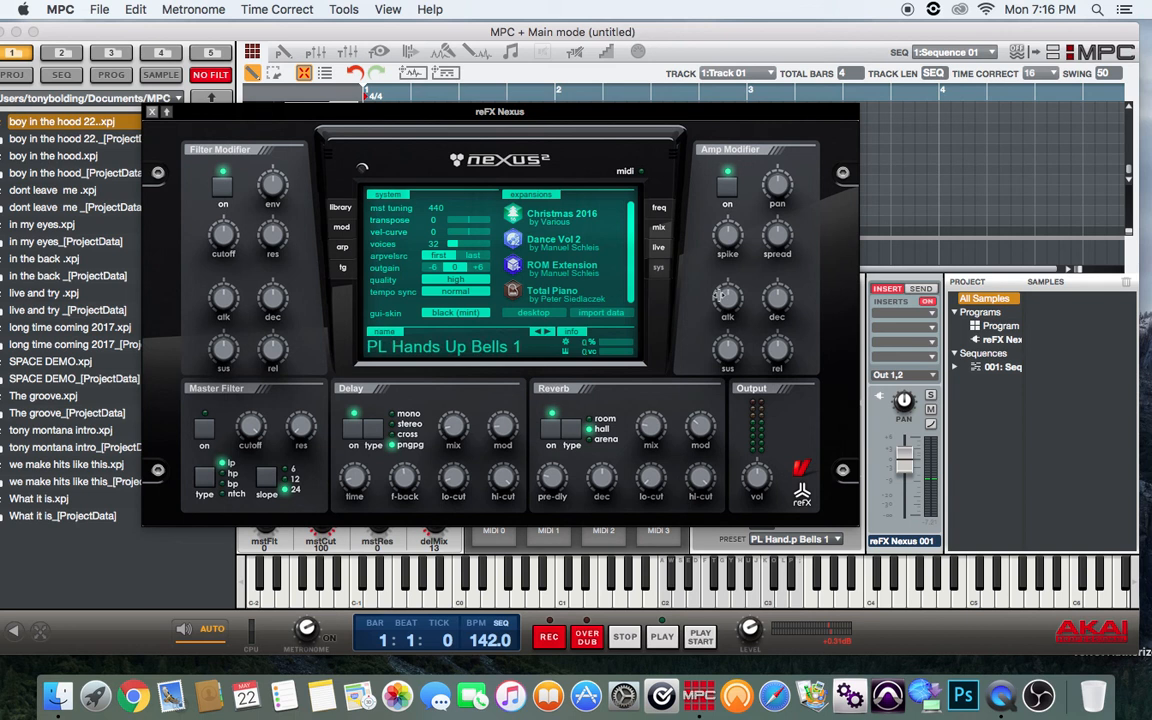
mouse_move(657, 272)
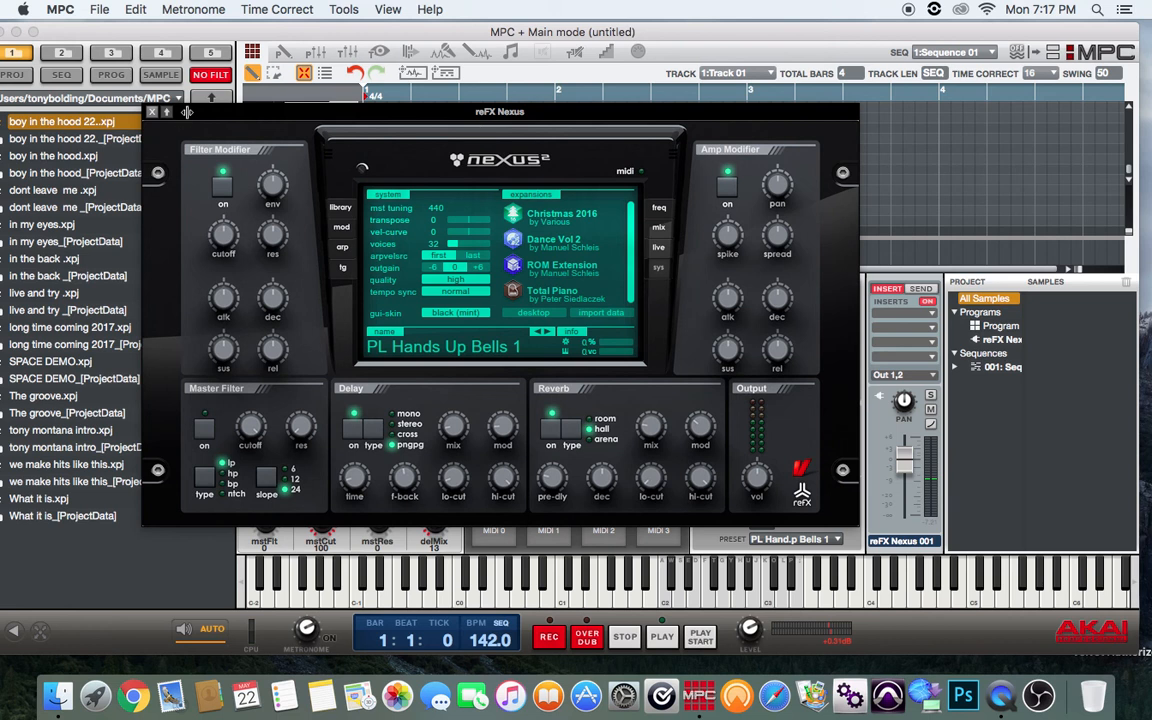
- Move the Nexus window to the right and reopen the gui-skin list
drag(500, 111, 535, 106)
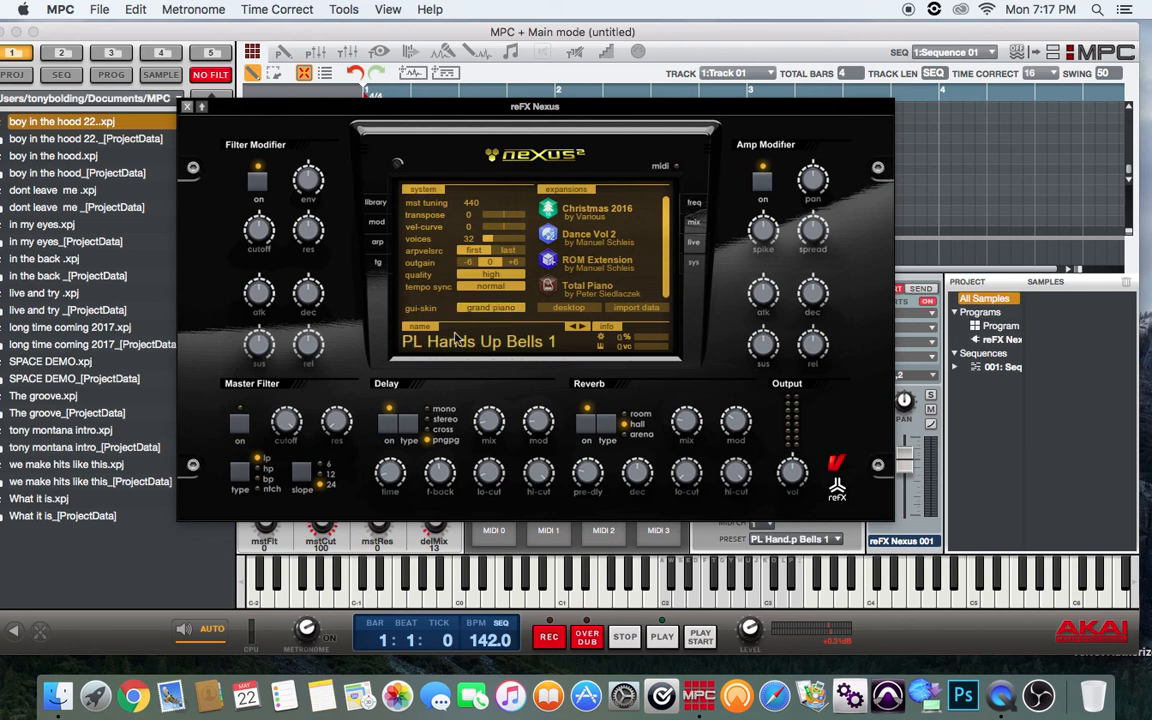
click(490, 307)
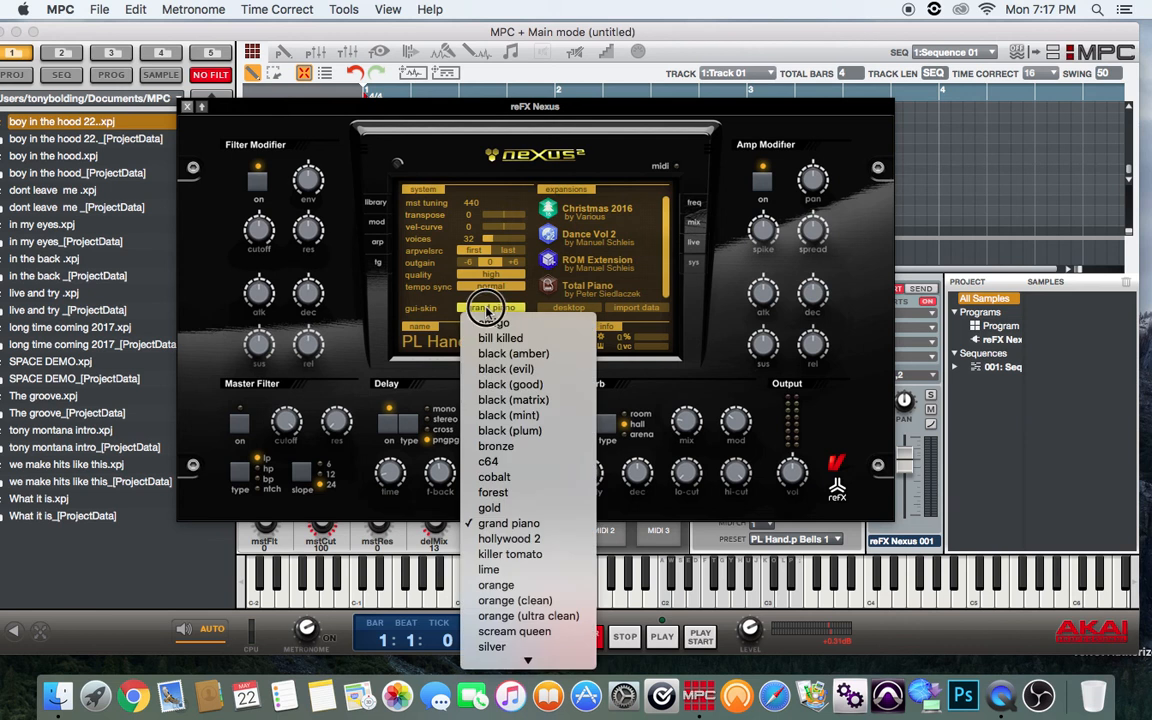
mouse_move(491, 647)
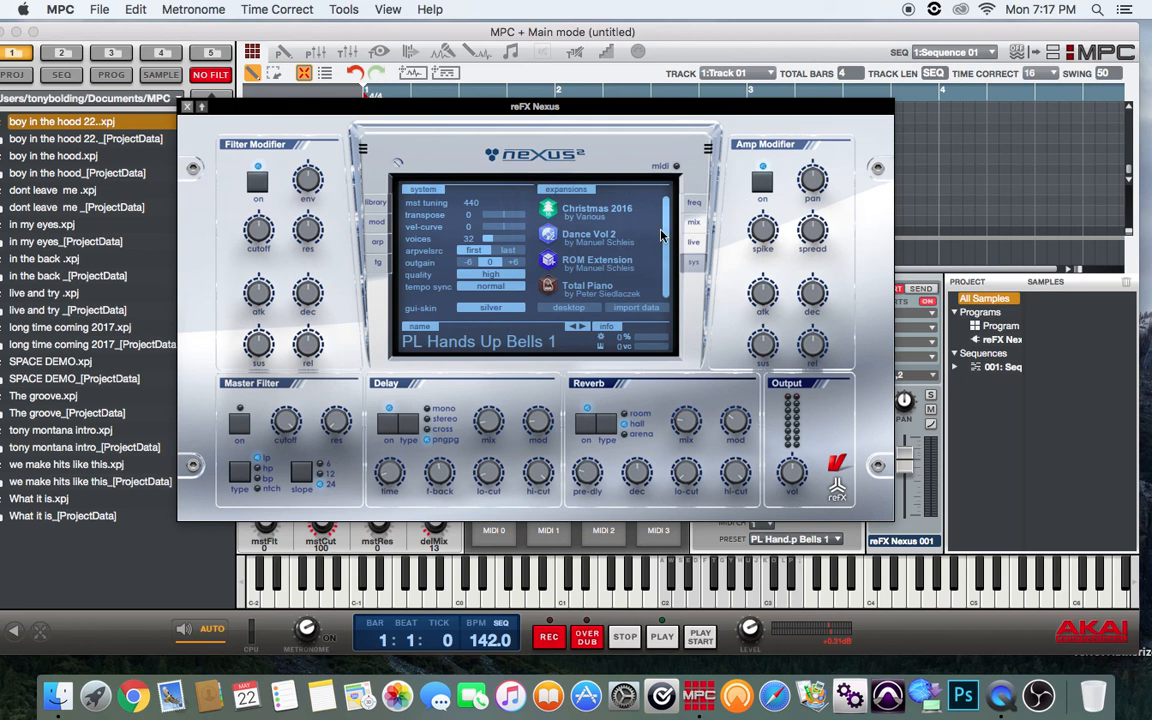
mouse_move(670, 289)
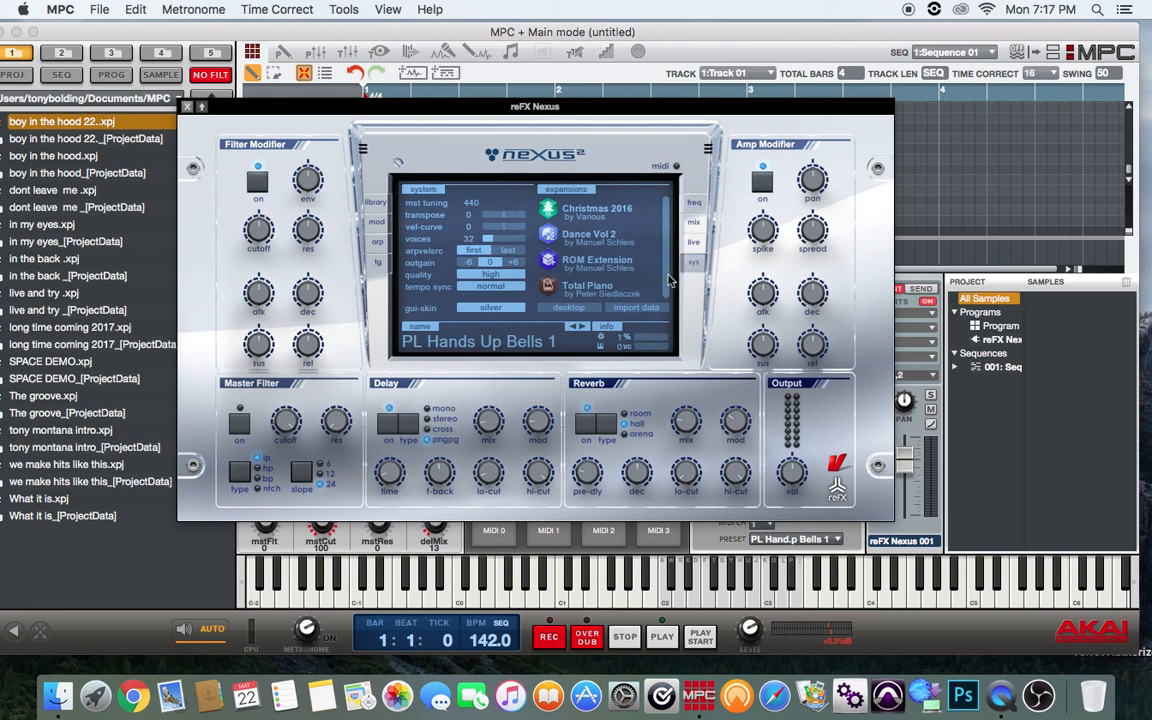
mouse_move(457, 305)
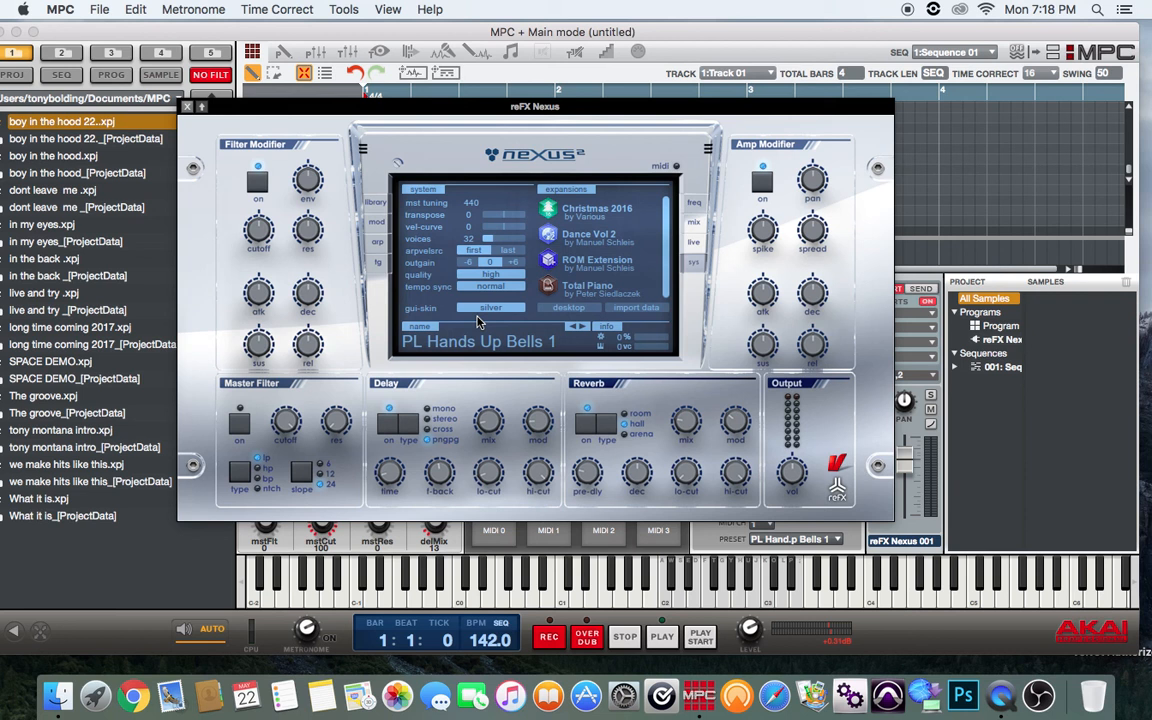
mouse_move(505, 330)
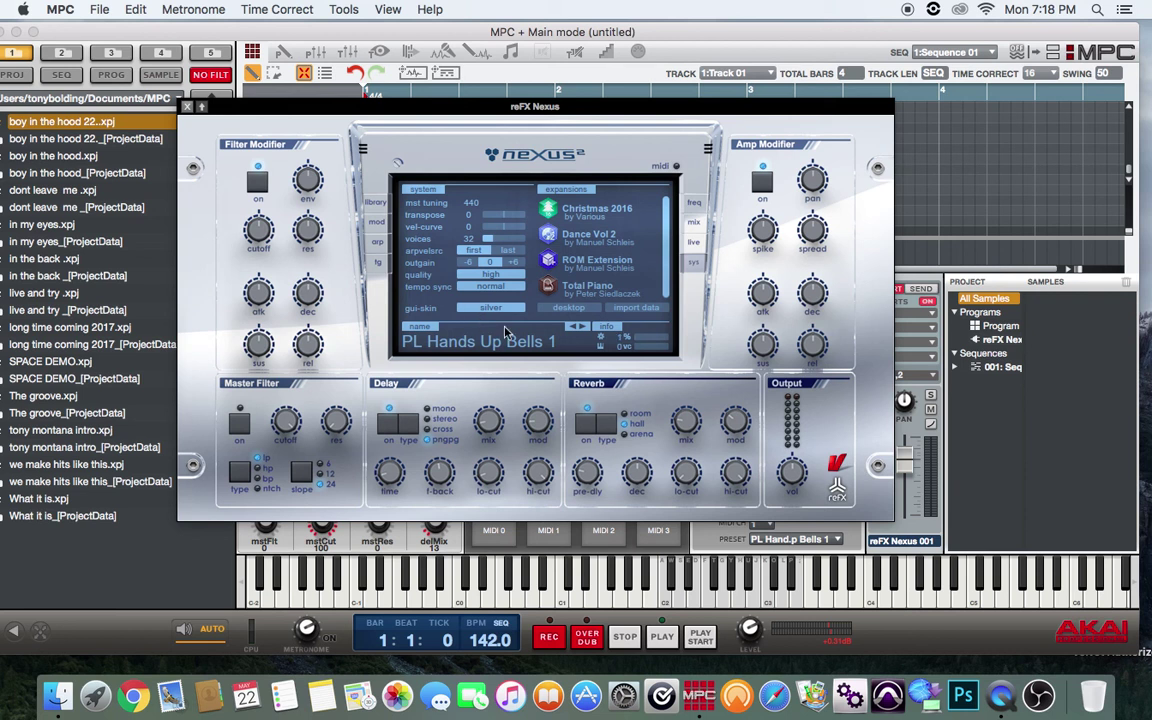
- Switch the gui-skin to vengeance, then back to white 3
click(491, 307)
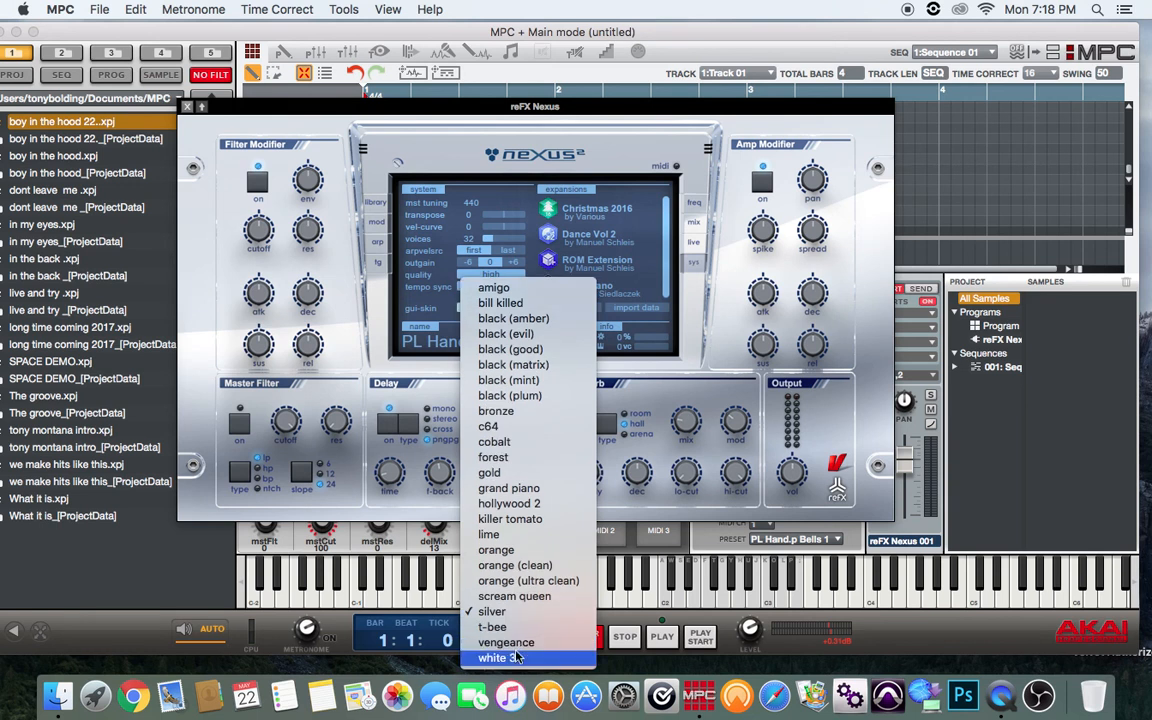
click(505, 642)
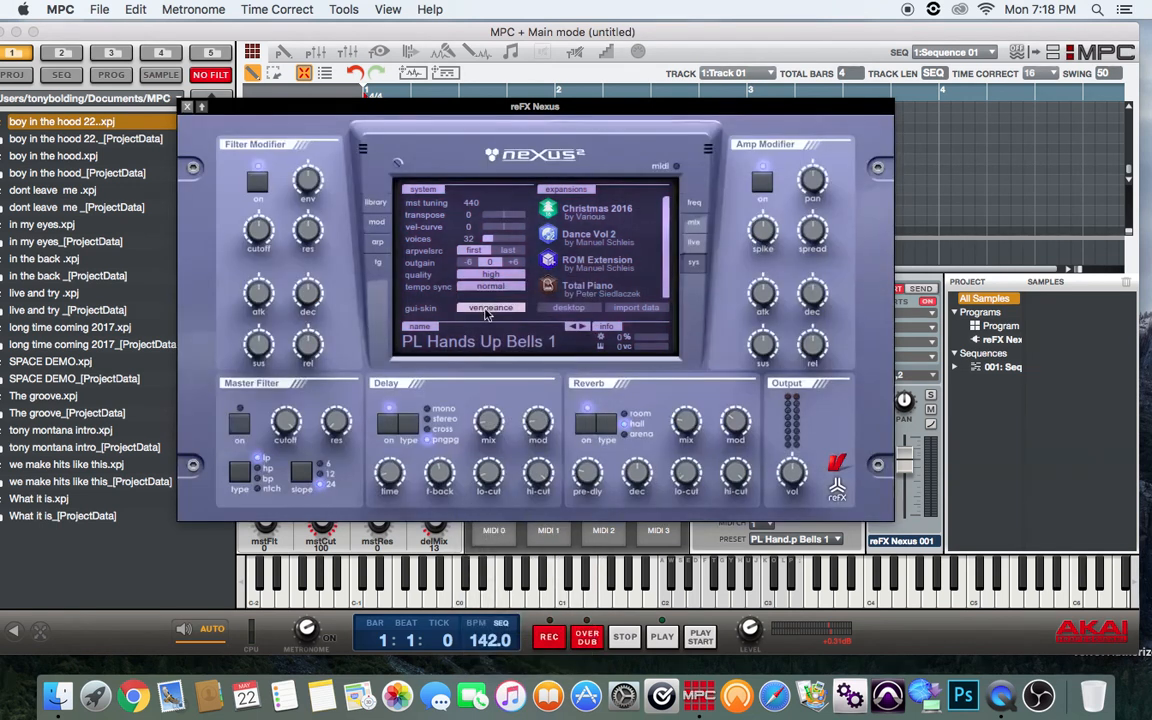
click(490, 307)
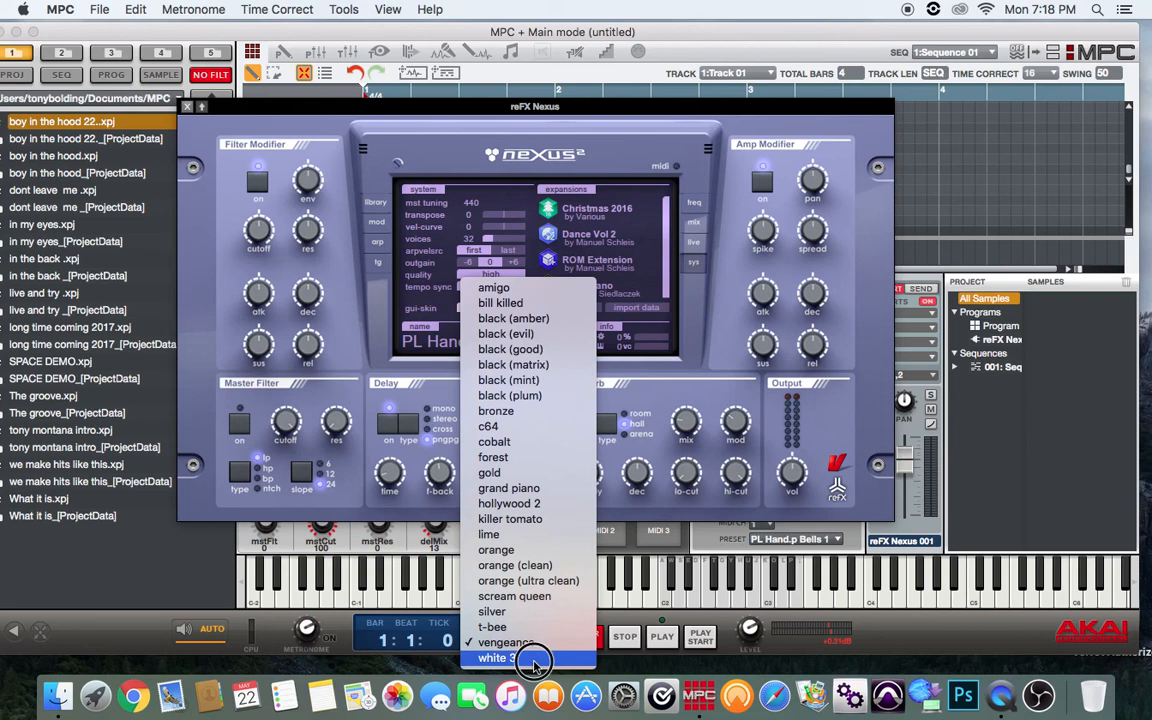
click(518, 657)
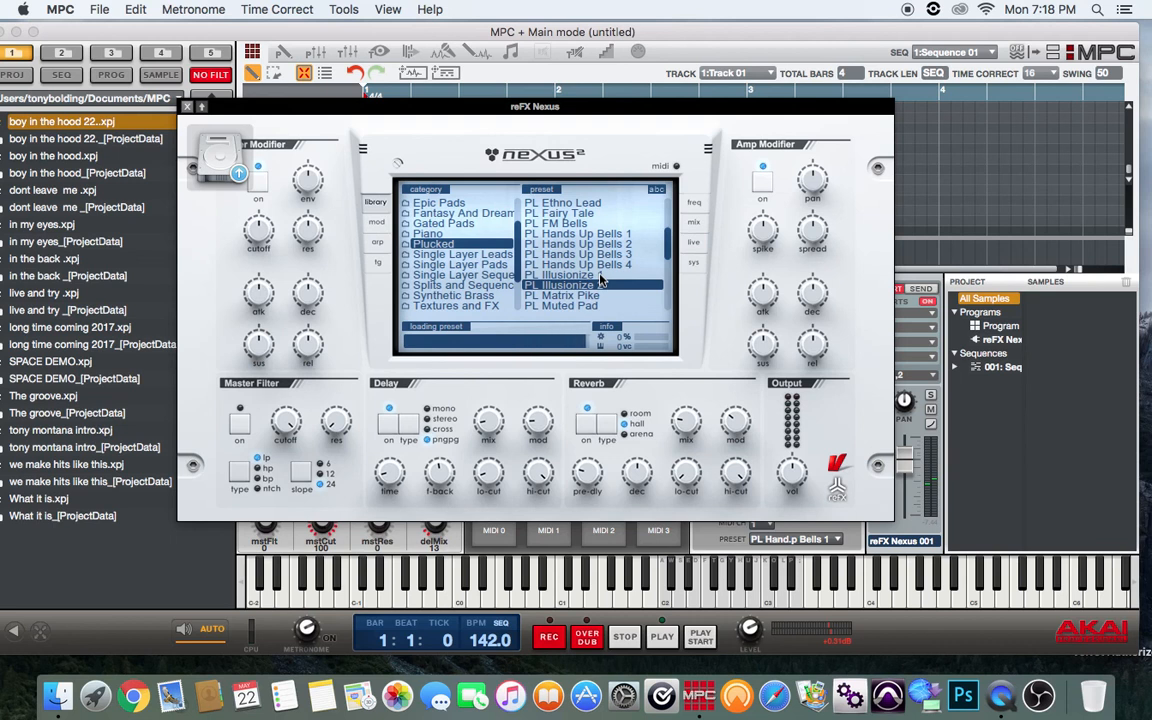
- Load the Plucked presets PL Illusionize 2, then PL Matrix Pike
click(587, 284)
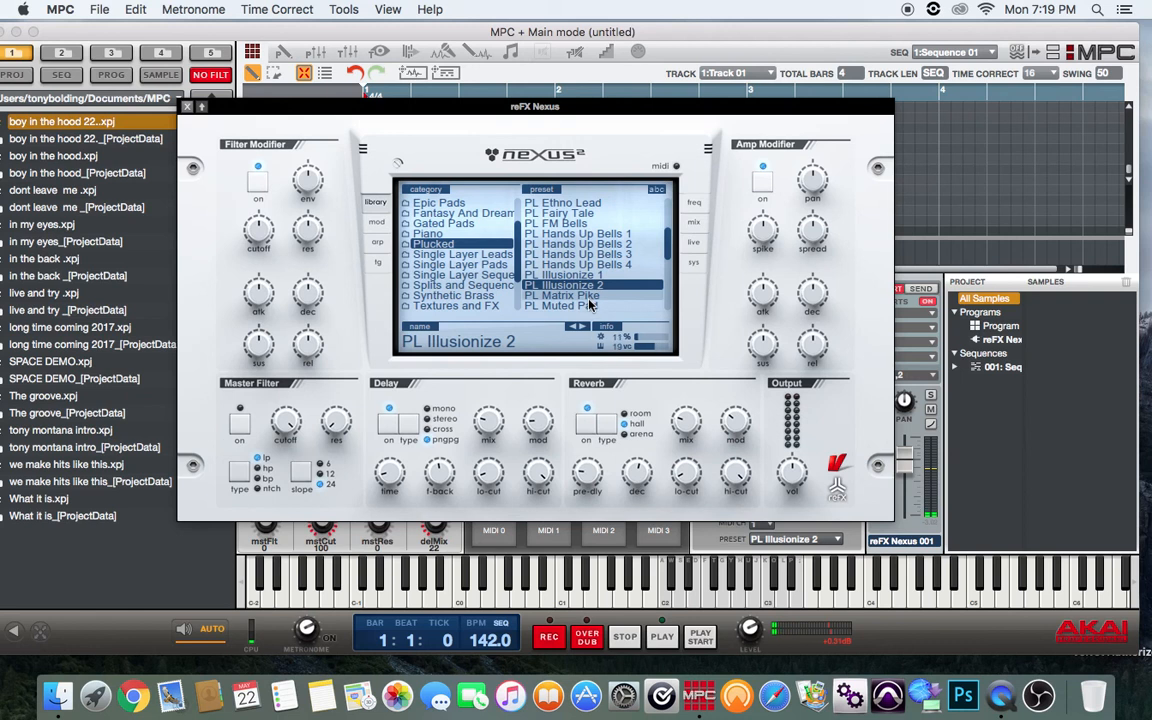
click(561, 295)
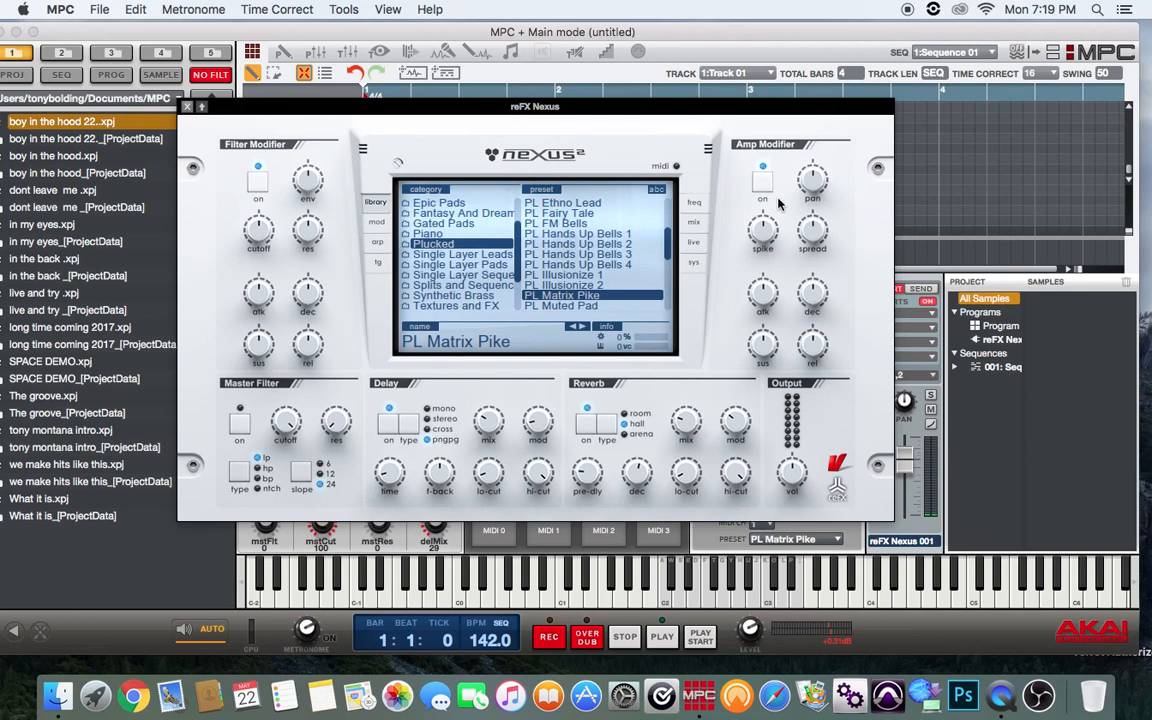
mouse_move(195, 107)
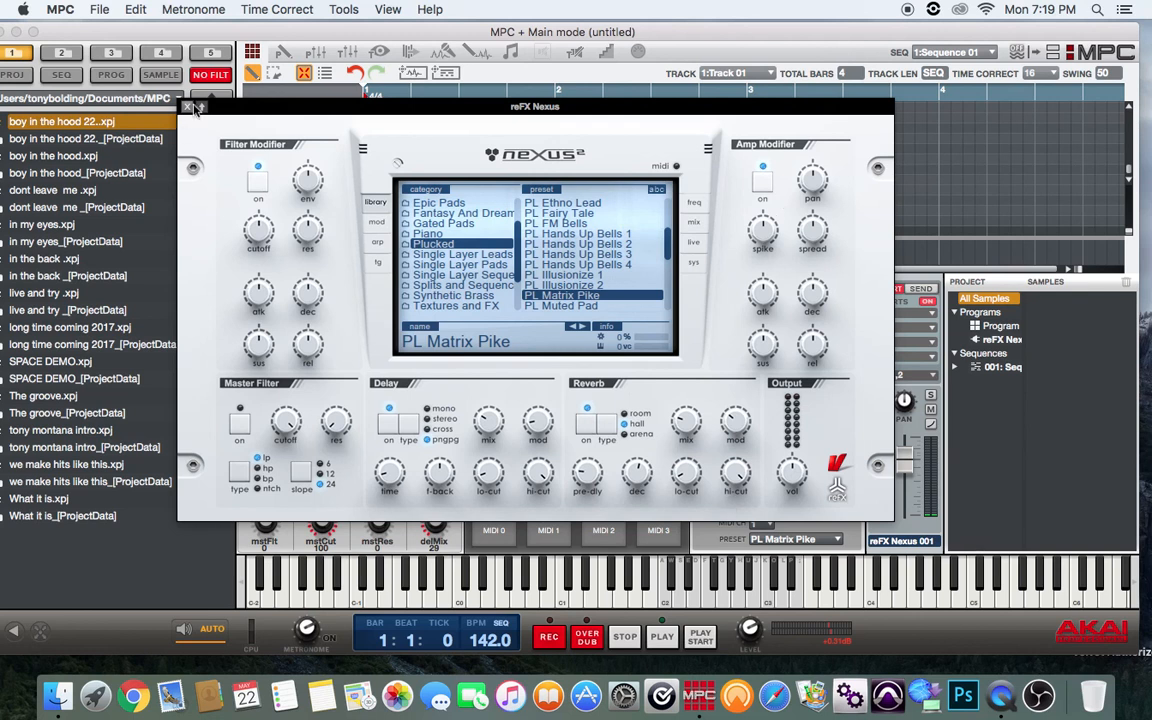